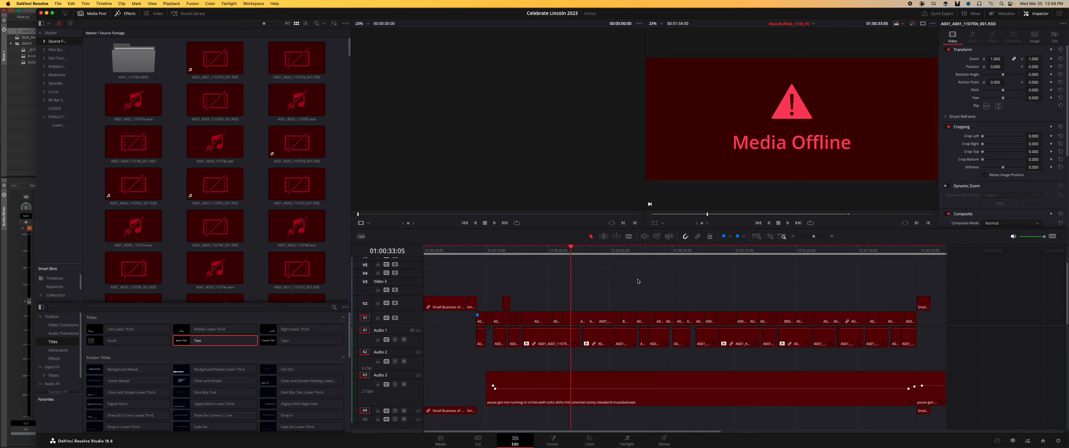
mouse_move(682, 334)
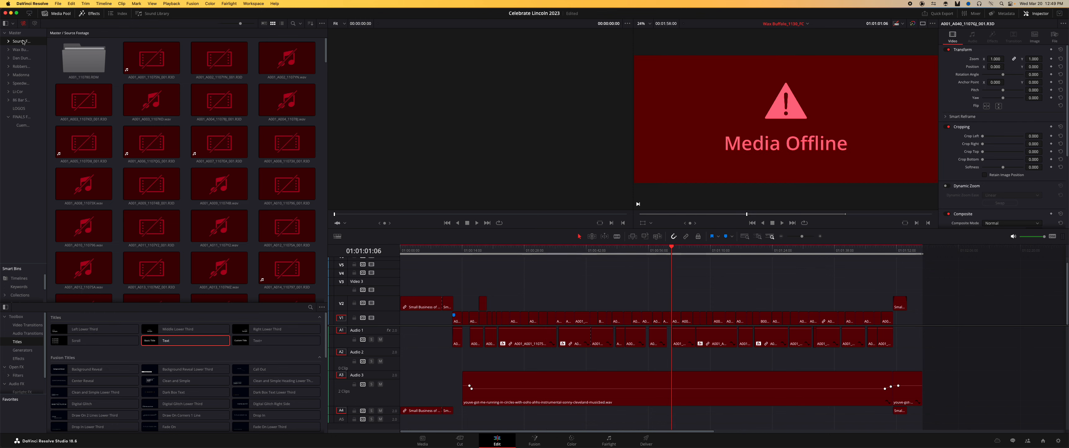
Bring up the Source Footage bin's options and dismiss them without choosing anything.
right_click(20, 42)
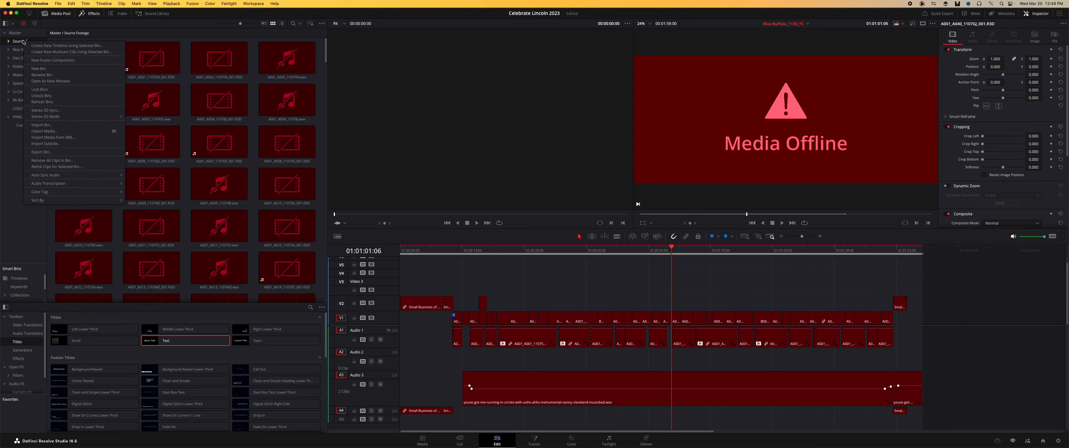
mouse_move(57, 166)
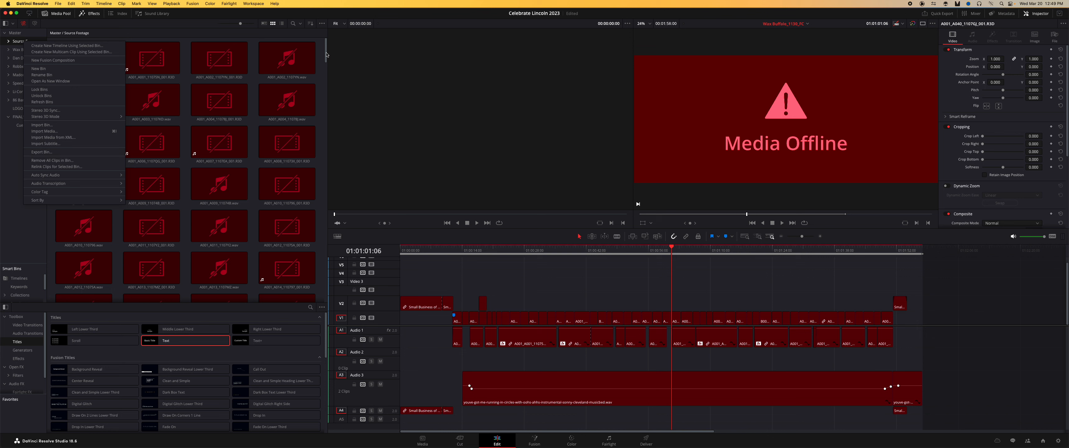
click(41, 68)
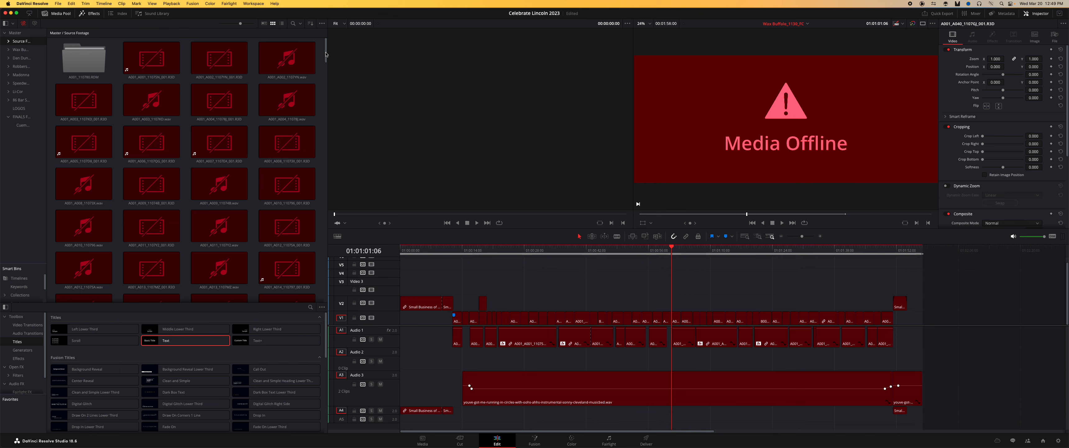
mouse_move(937, 293)
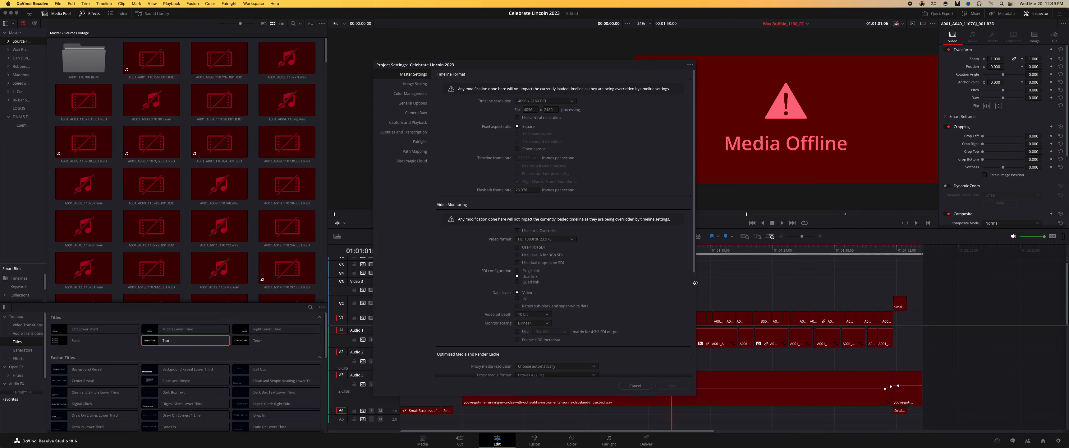
Remove all four Path Mapping entries in Project Settings and save the cleared settings.
click(415, 151)
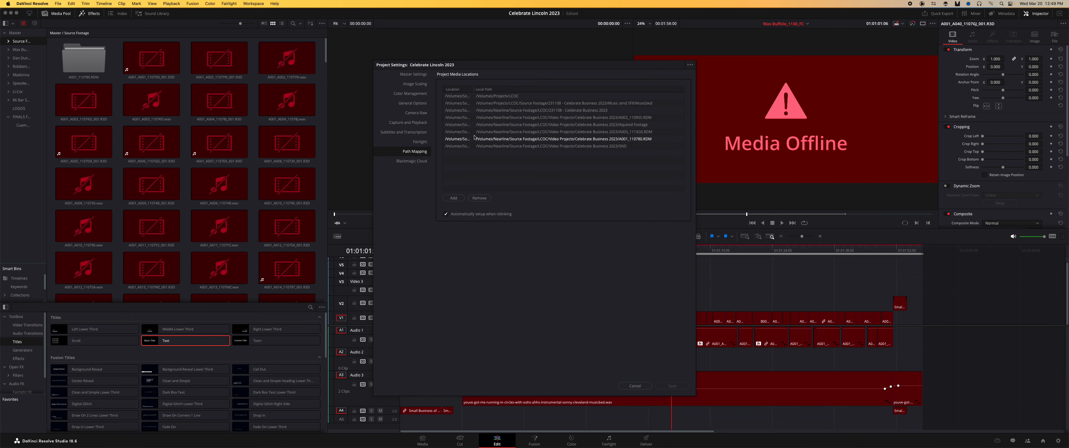
click(552, 145)
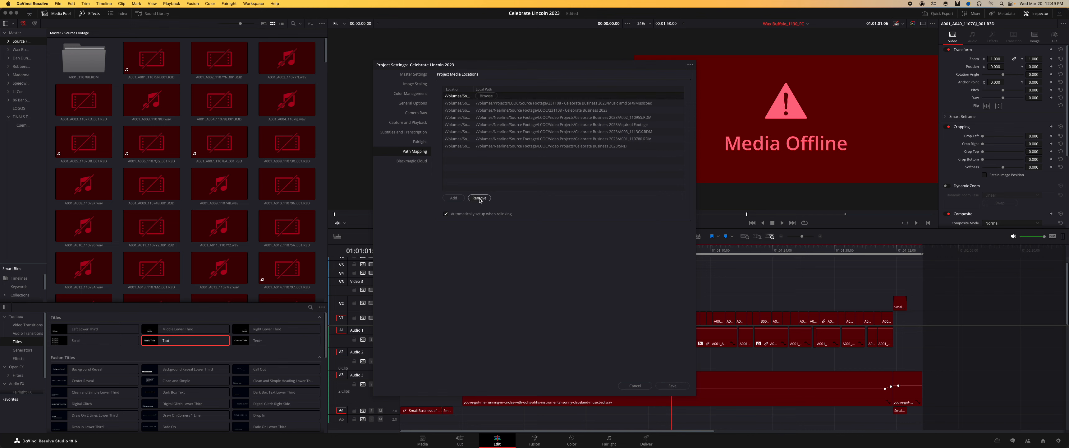
click(480, 198)
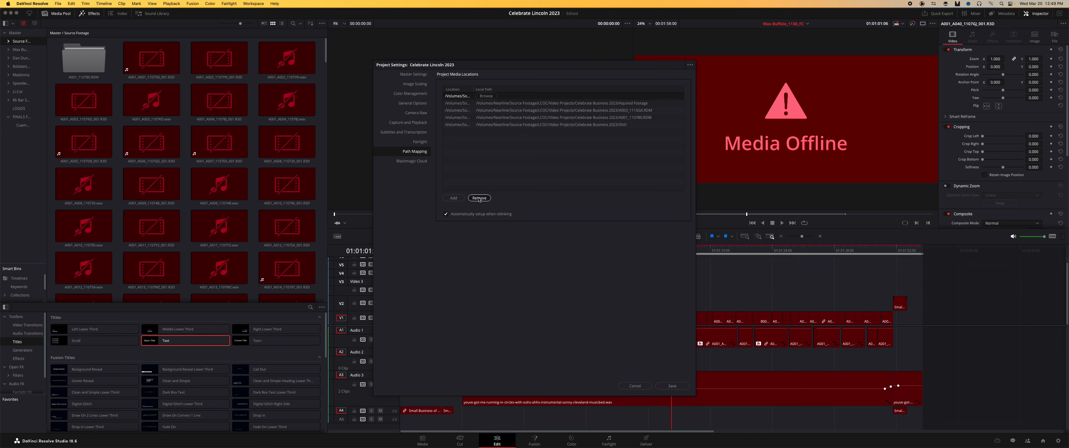
click(479, 198)
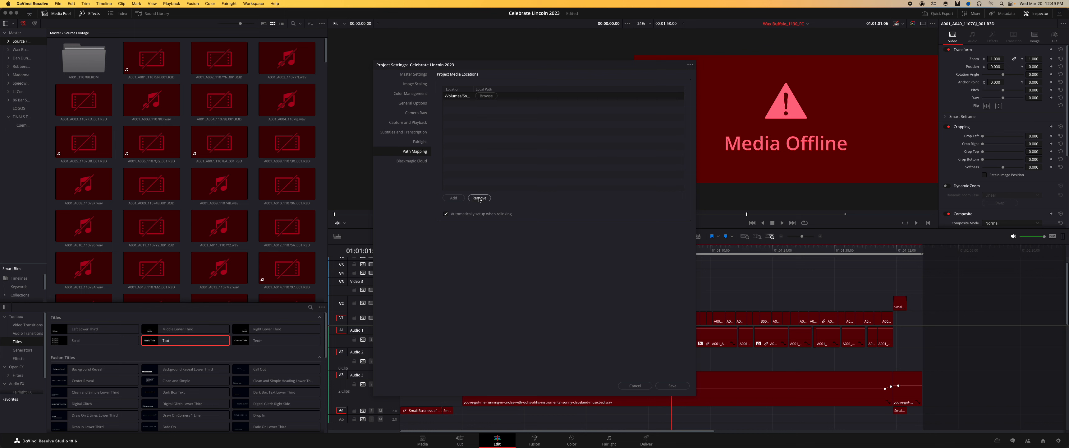
click(479, 198)
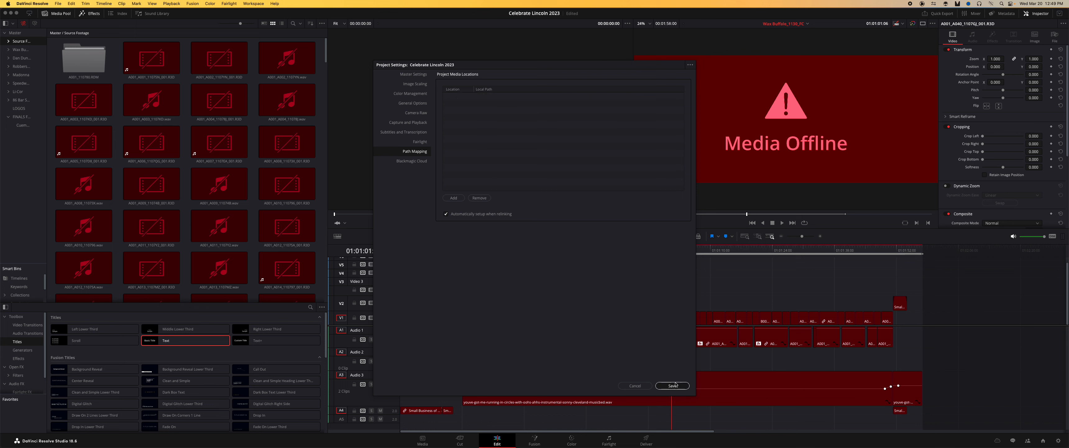
click(672, 385)
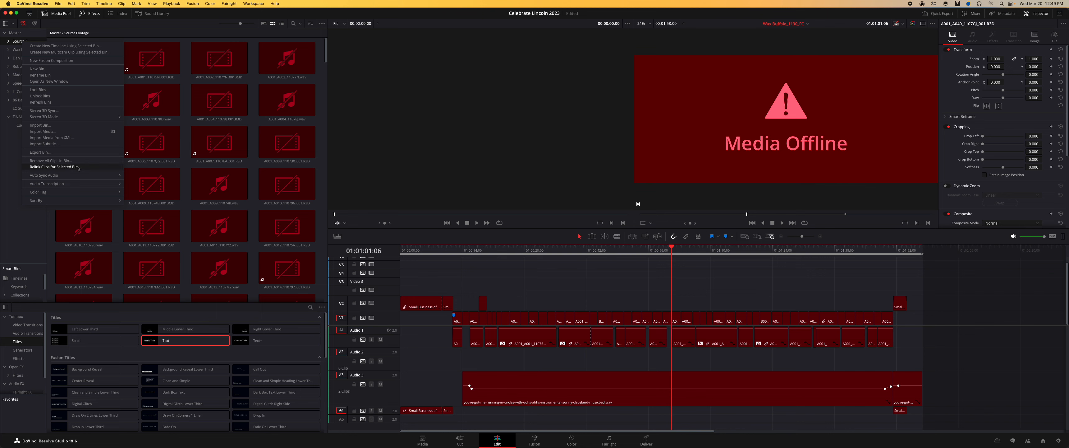
Start Relink Clips for Selected Bin on the Source Footage bin.
click(54, 167)
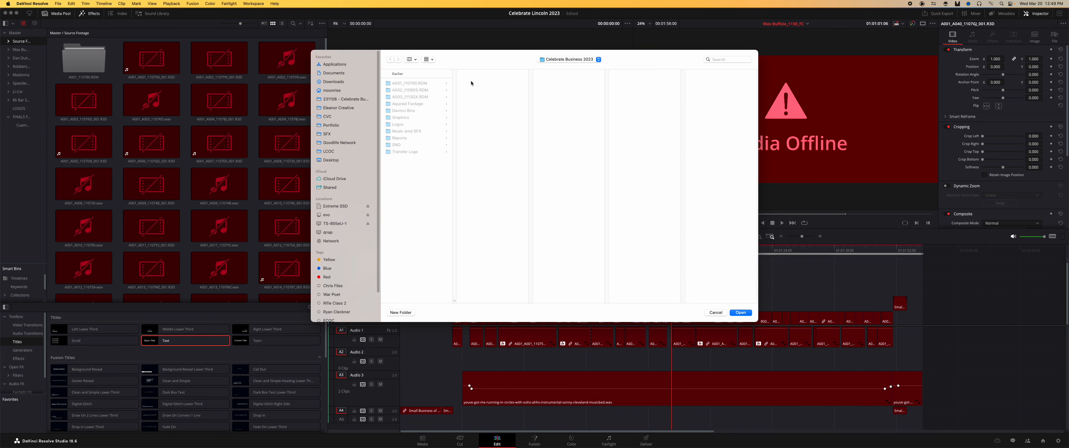
Choose the Celebrate Business 2023 folder as the relink source, bringing clips back online.
click(570, 59)
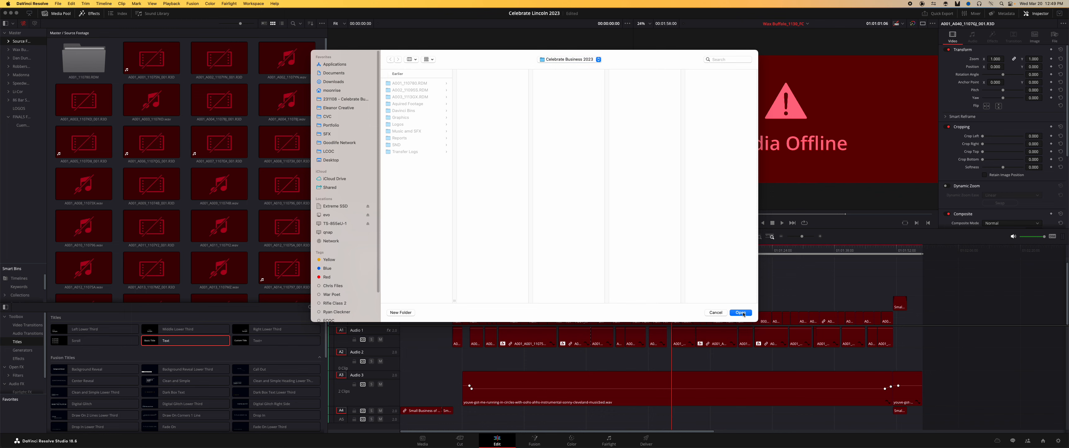
click(741, 312)
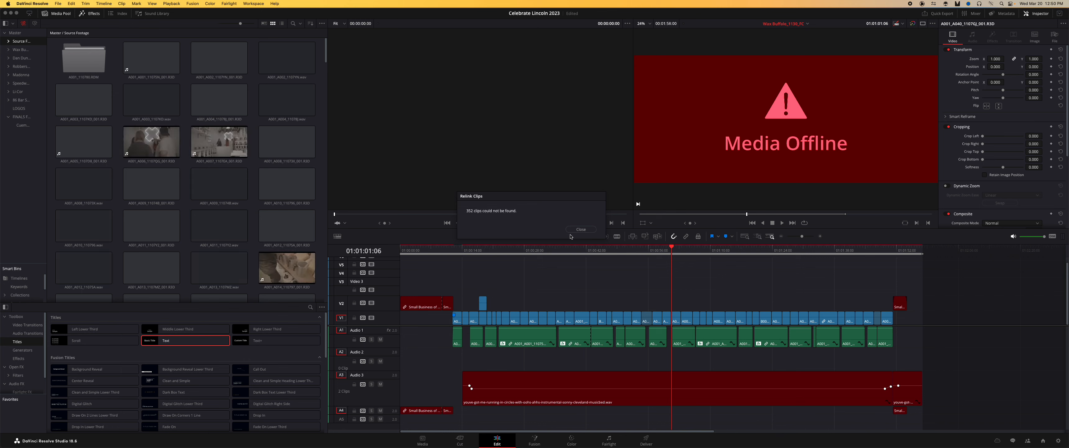
Close the 352 clips-not-found notice and cancel the comprehensive search prompt.
click(580, 229)
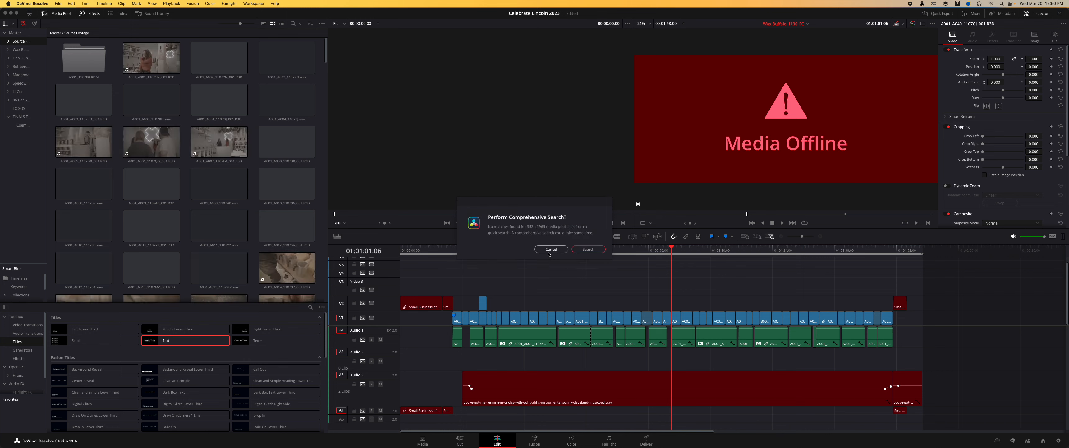
click(550, 249)
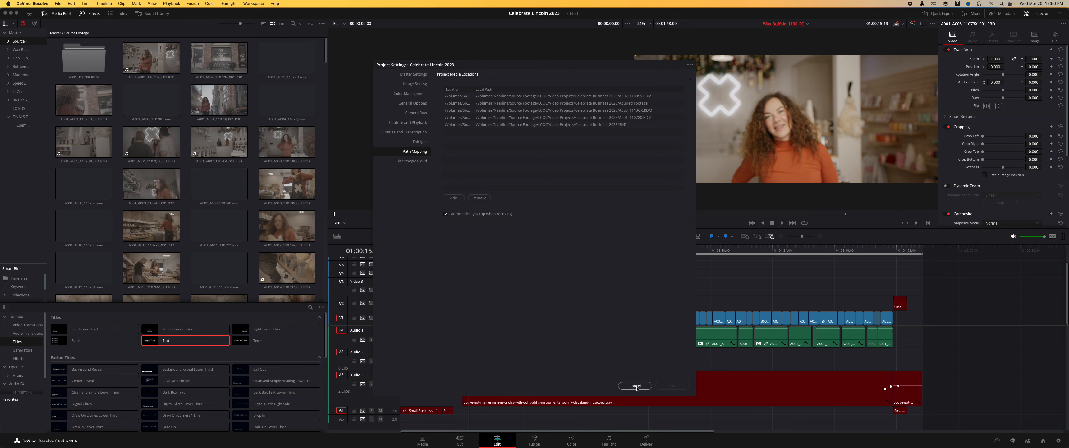
Cancel out of Project Settings, keeping the new Celebrate Business 2023 path mappings.
click(634, 385)
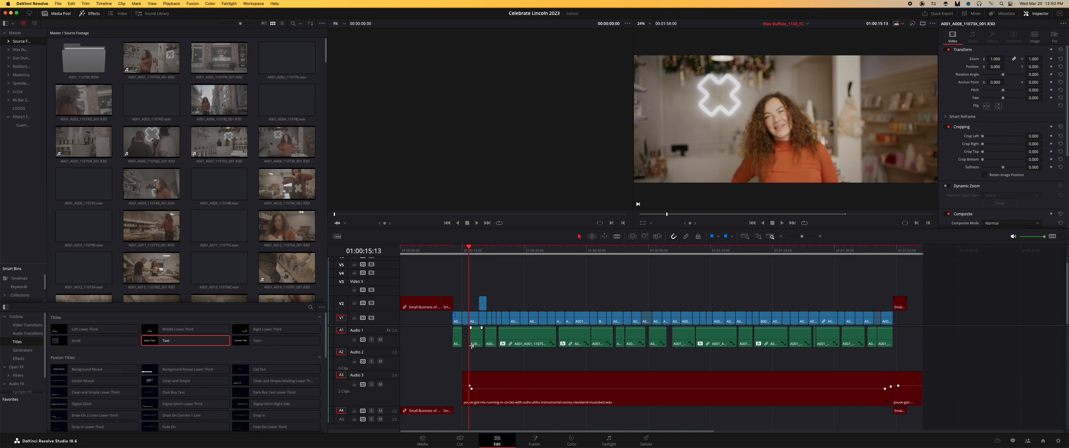
mouse_move(656, 323)
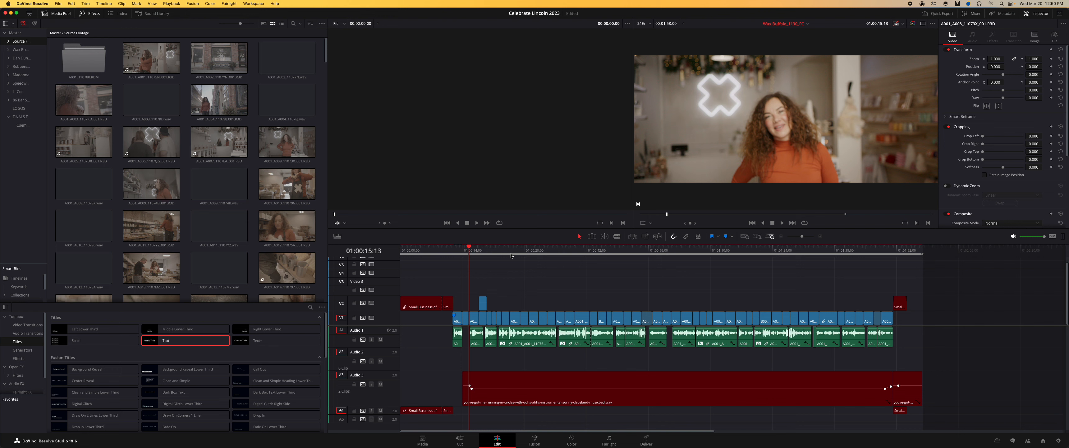
mouse_move(623, 247)
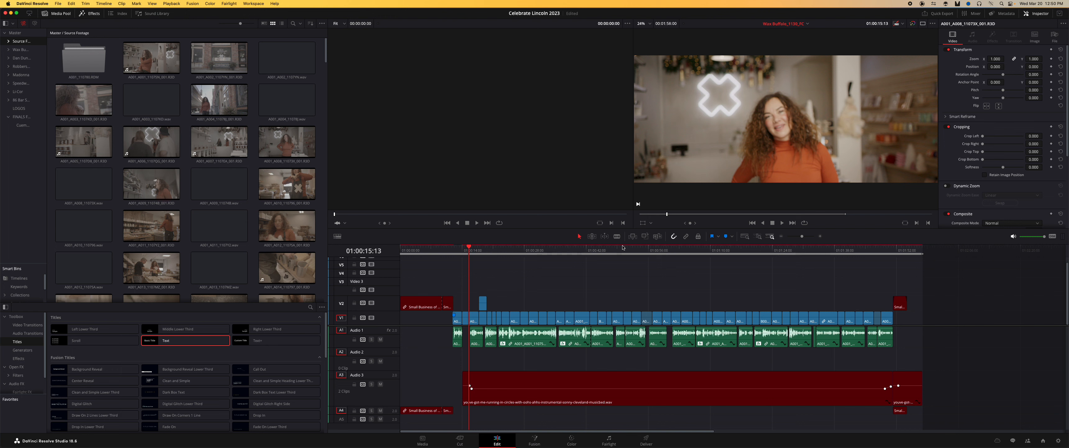
mouse_move(611, 283)
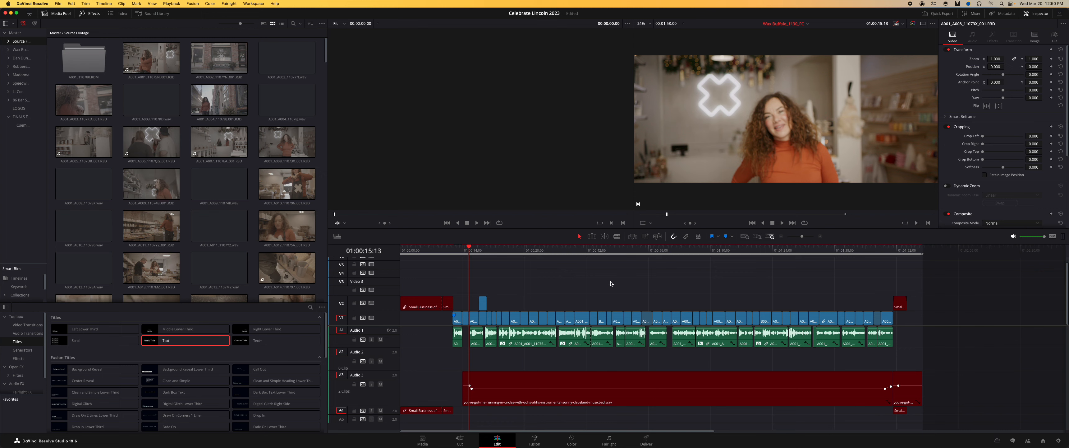